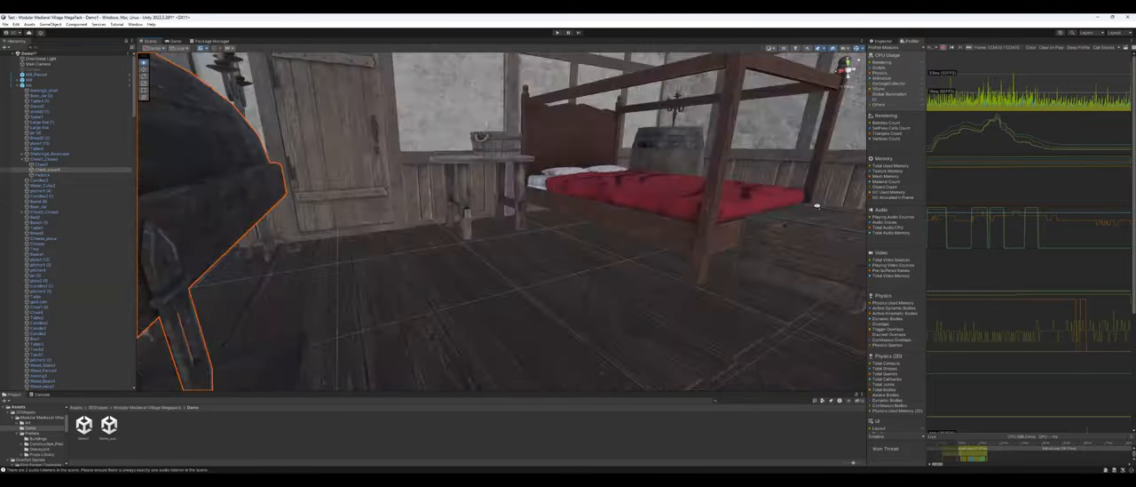
Look around the bedroom interior with the four-poster bed and wooden door
{"action": "left_click_drag", "start_coordinate": [815, 206], "coordinate": [737, 319]}
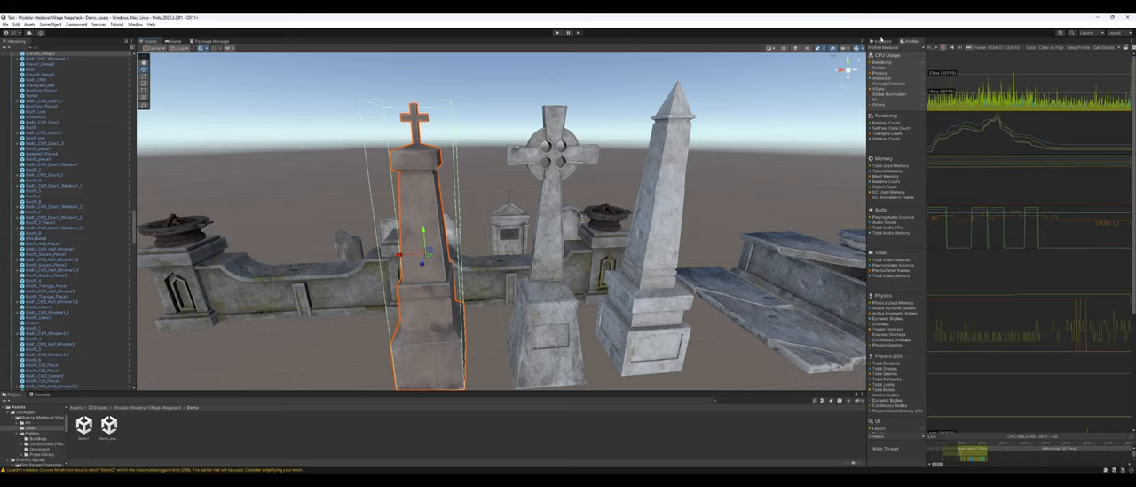
Select the tall cross-topped grave pillar to inspect it
{"action": "left_click", "coordinate": [884, 41]}
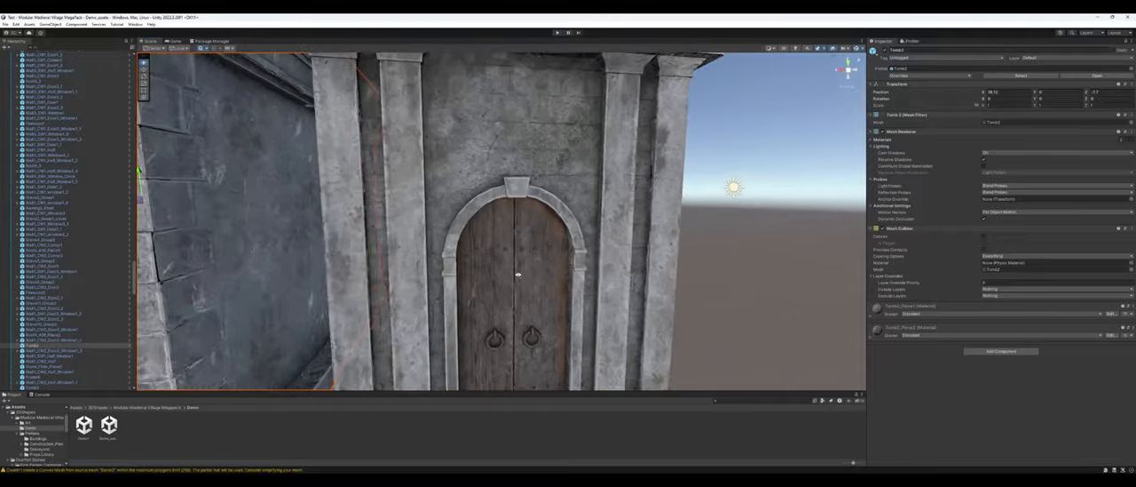
Orbit to the mausoleum front, then move over the grave slabs and shrine piece
{"action": "left_click_drag", "start_coordinate": [518, 276], "coordinate": [524, 290]}
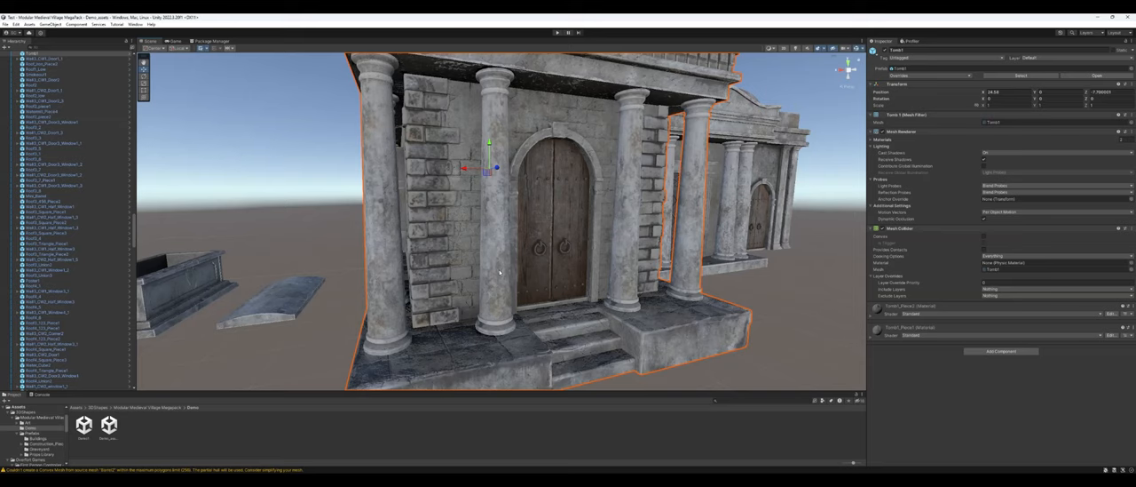
{"action": "mouse_move", "coordinate": [536, 210]}
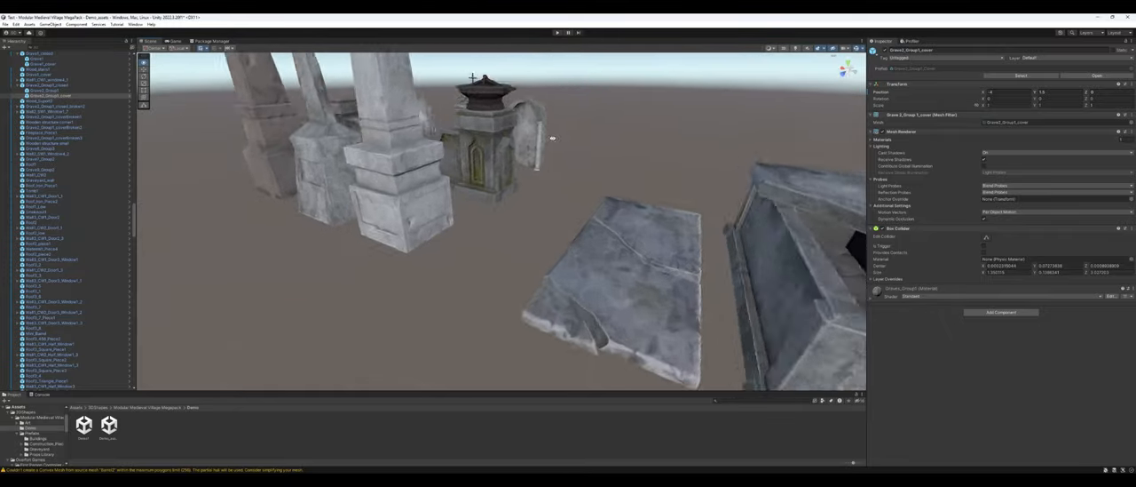
{"action": "left_click_drag", "start_coordinate": [552, 139], "coordinate": [505, 149]}
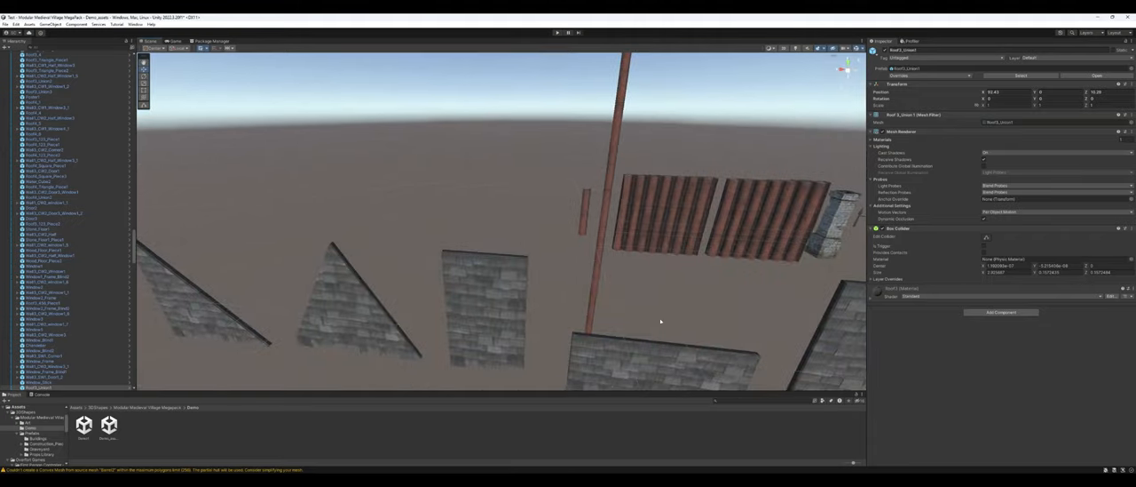
Select the long wooden beam and fly around the gable wall and roof pieces
{"action": "left_click", "coordinate": [346, 311]}
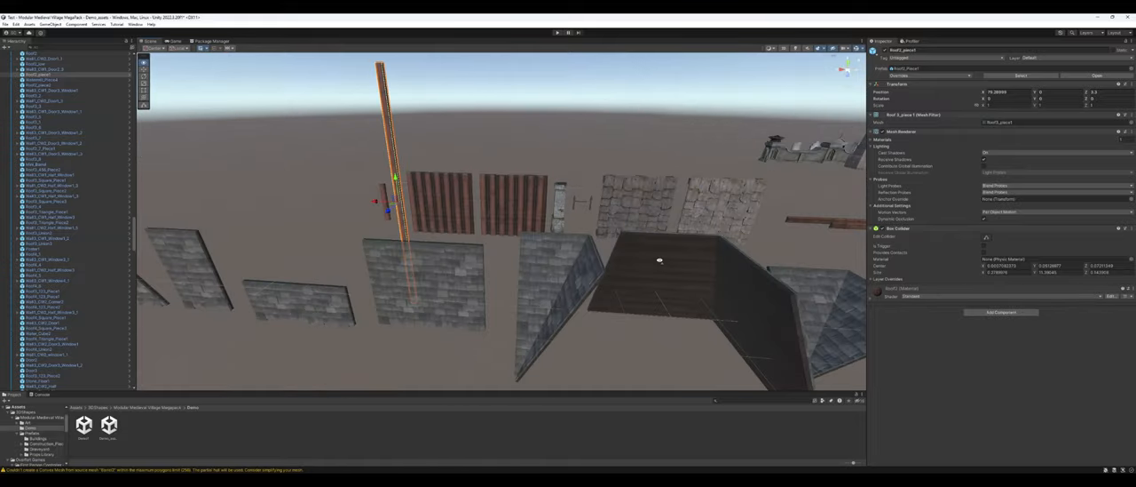
{"action": "left_click_drag", "start_coordinate": [661, 259], "coordinate": [657, 252]}
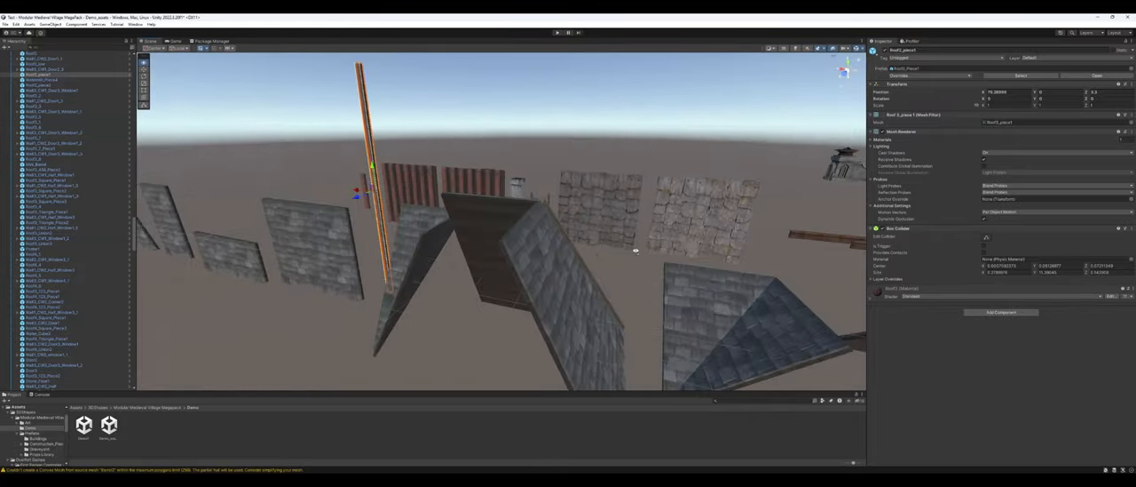
{"action": "left_click_drag", "start_coordinate": [636, 250], "coordinate": [657, 256]}
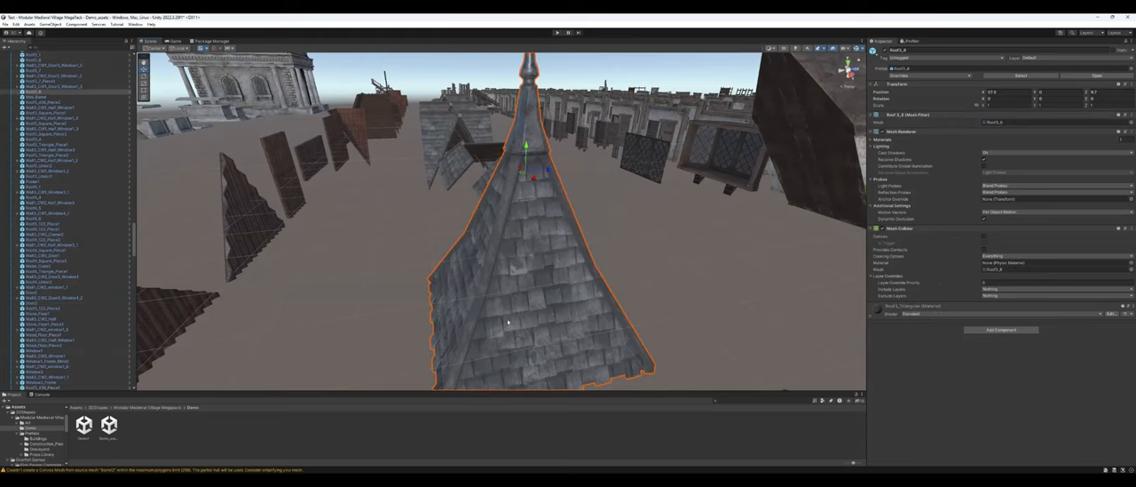
{"action": "mouse_move", "coordinate": [504, 321]}
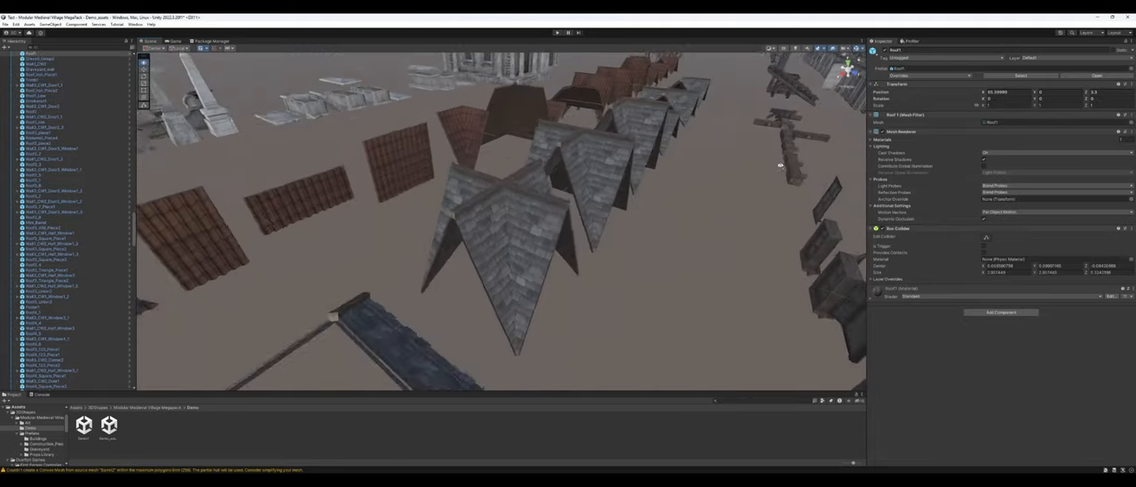
Fly past the spire along the rows of roof pieces toward the timber beams
{"action": "left_click_drag", "start_coordinate": [780, 165], "coordinate": [835, 166]}
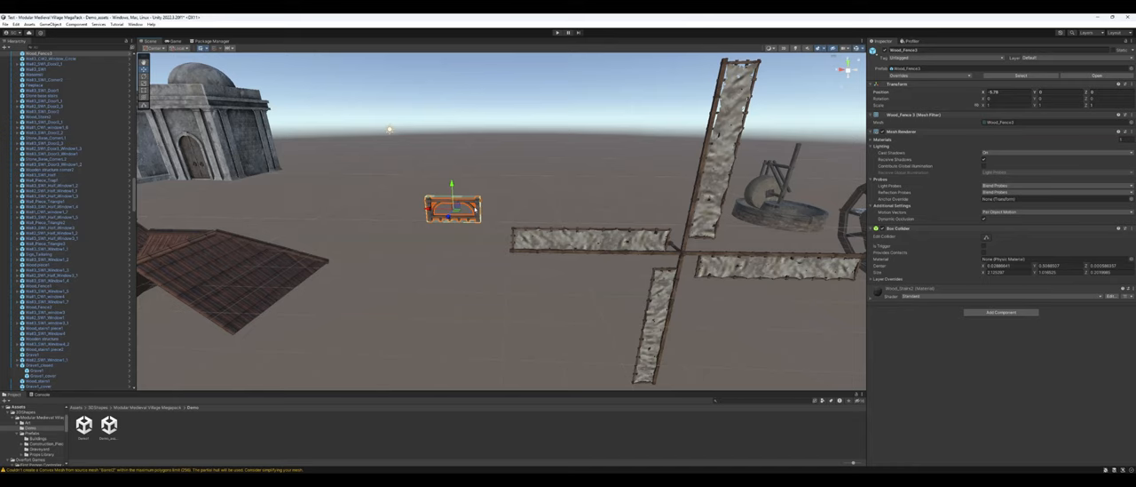
{"action": "mouse_move", "coordinate": [559, 238]}
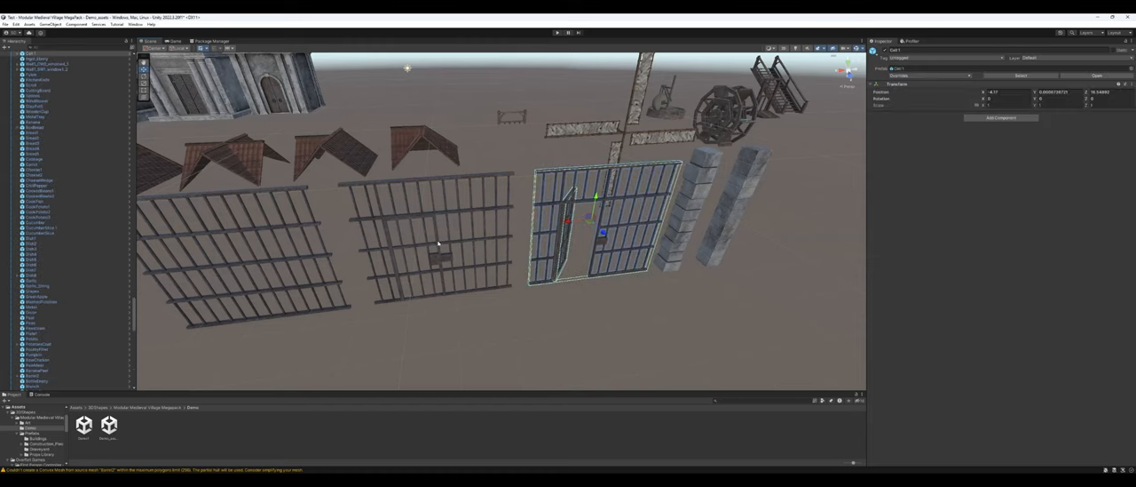
{"action": "mouse_move", "coordinate": [689, 220]}
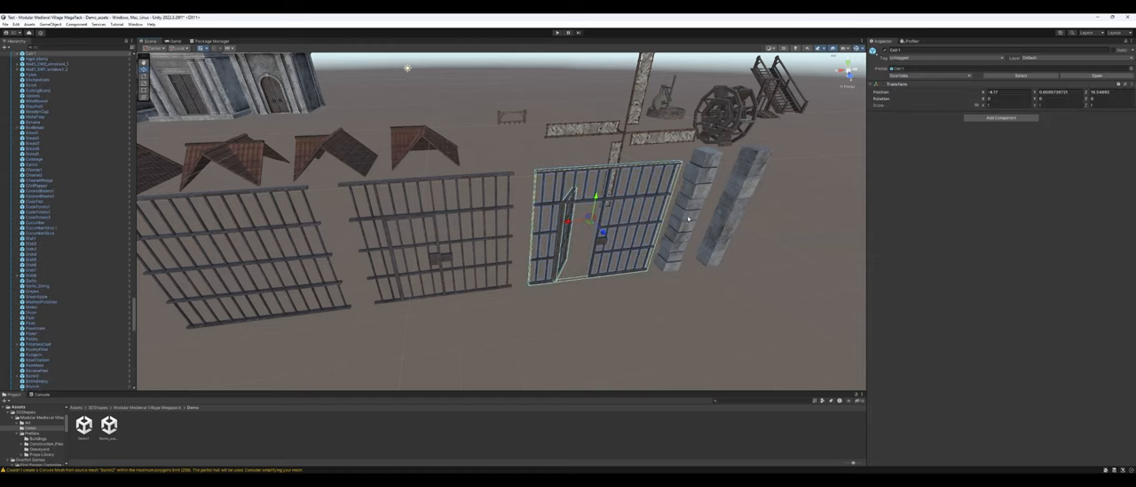
Select one of the iron gate pieces to show it in the Inspector
{"action": "left_click", "coordinate": [702, 204]}
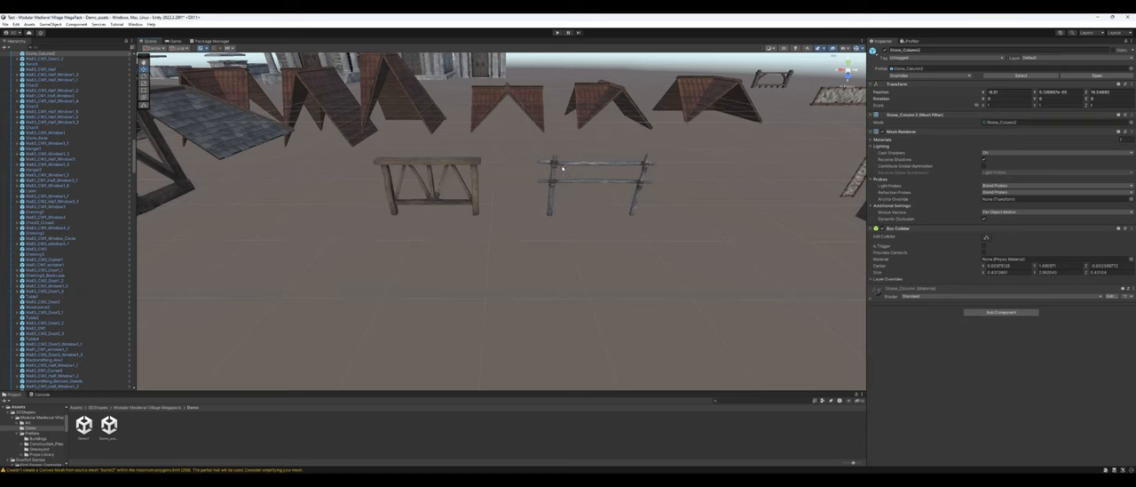
Select a wooden trestle, then a staircase piece beside the scaffold frames
{"action": "left_click", "coordinate": [426, 187]}
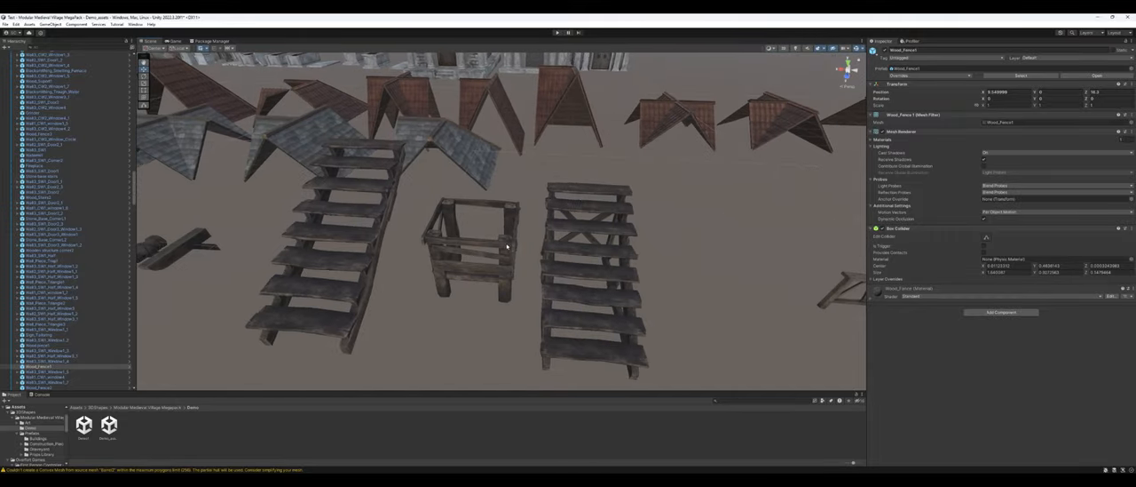
{"action": "left_click", "coordinate": [506, 247]}
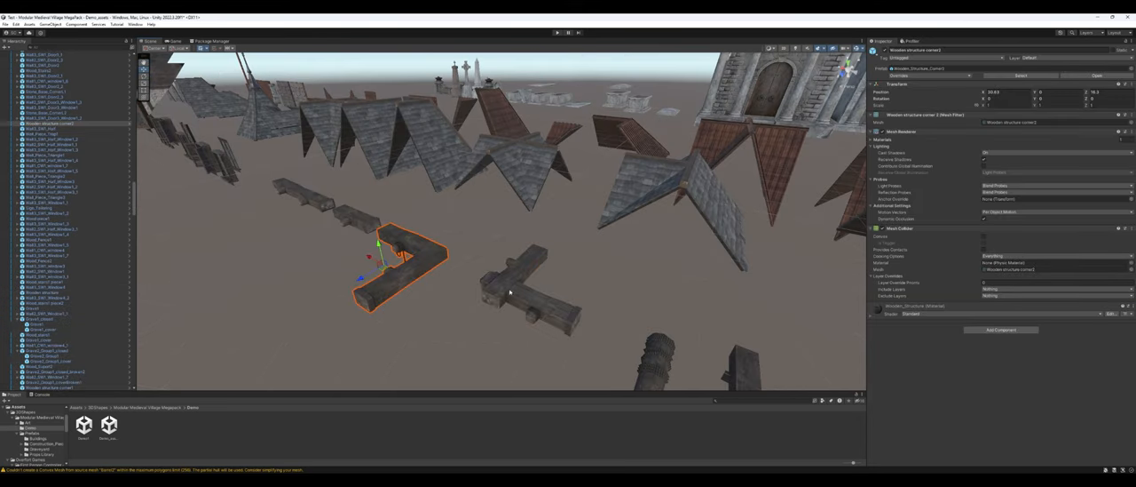
{"action": "mouse_move", "coordinate": [517, 291]}
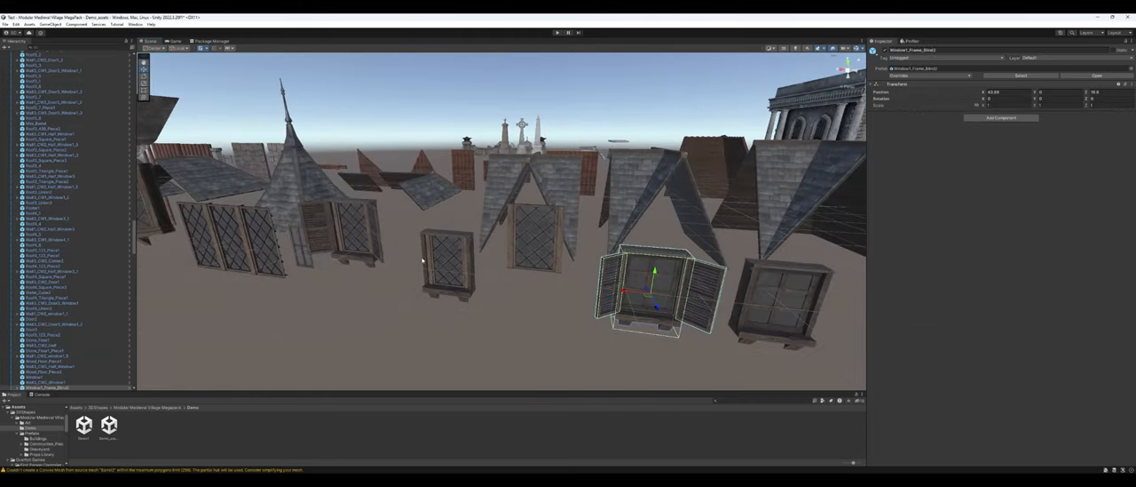
Swing the view across the latticed and shuttered window pieces below the roofs
{"action": "left_click_drag", "start_coordinate": [423, 259], "coordinate": [337, 300]}
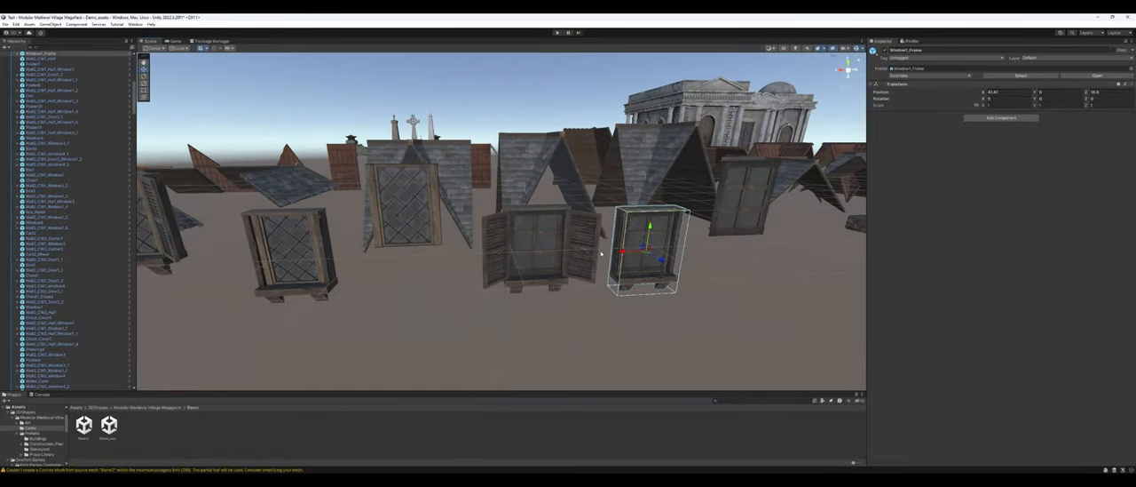
{"action": "left_click_drag", "start_coordinate": [600, 252], "coordinate": [537, 255]}
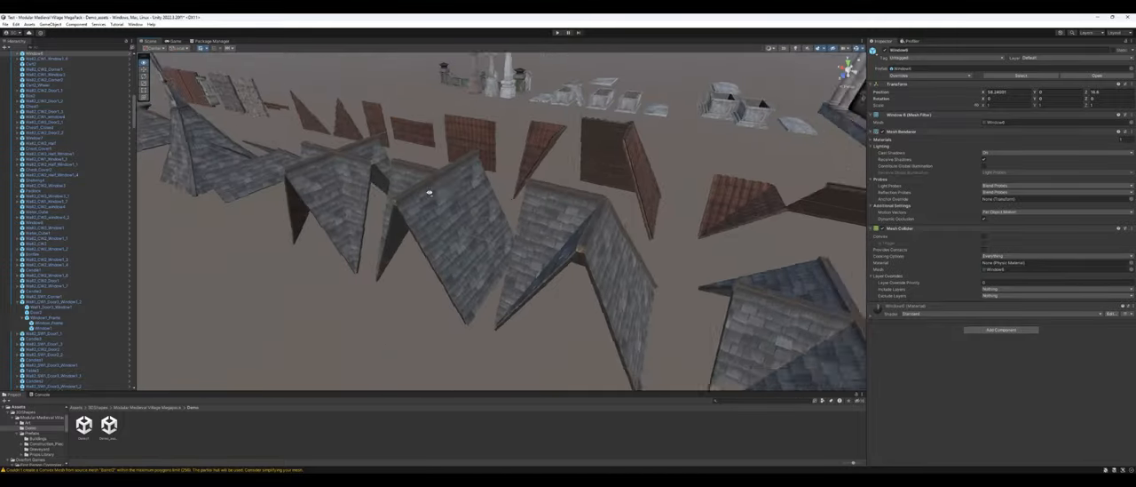
Fly over the slate and tile roof panels to the wooden hatch pieces
{"action": "left_click_drag", "start_coordinate": [430, 191], "coordinate": [560, 220]}
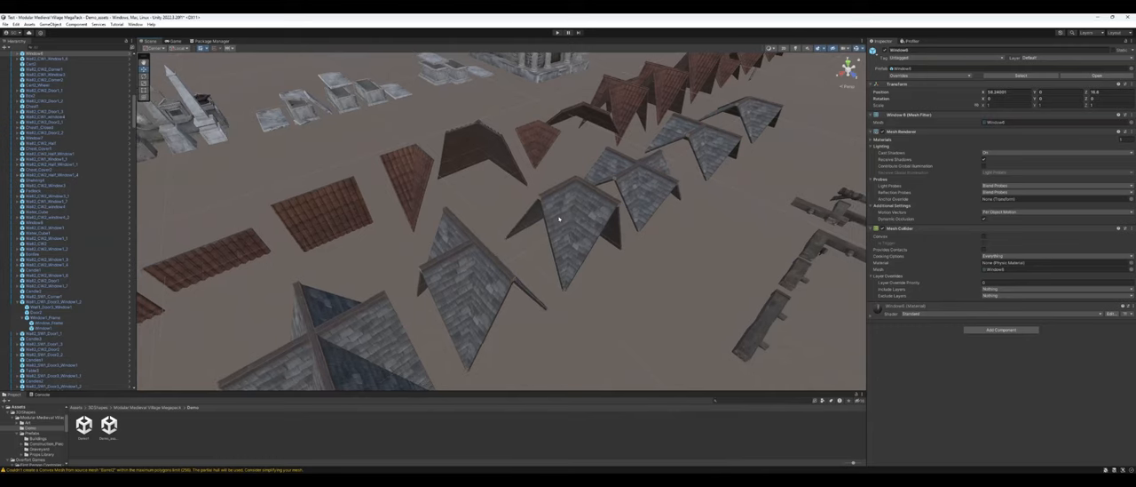
{"action": "left_click_drag", "start_coordinate": [560, 220], "coordinate": [320, 255]}
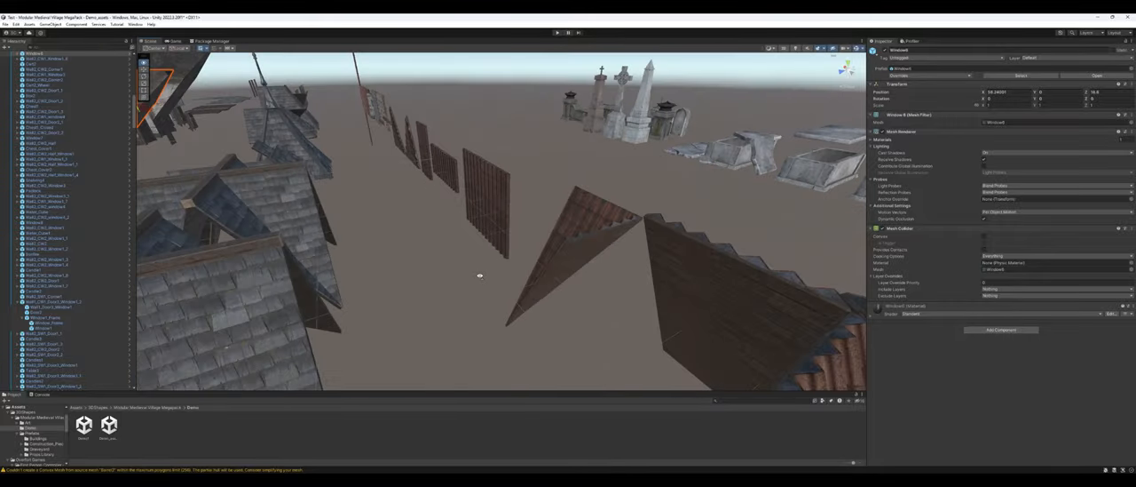
{"action": "left_click_drag", "start_coordinate": [479, 275], "coordinate": [575, 259]}
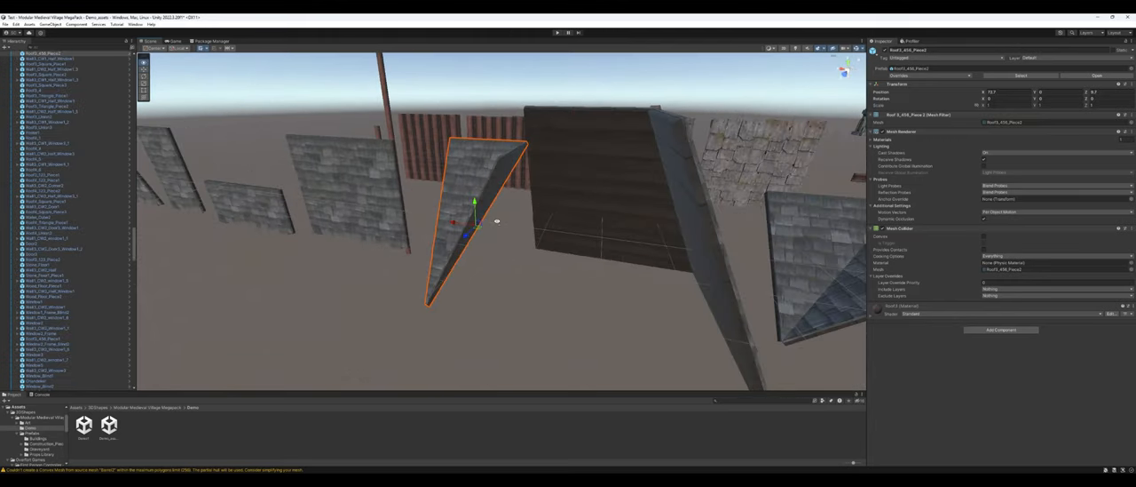
{"action": "left_click_drag", "start_coordinate": [498, 222], "coordinate": [479, 210]}
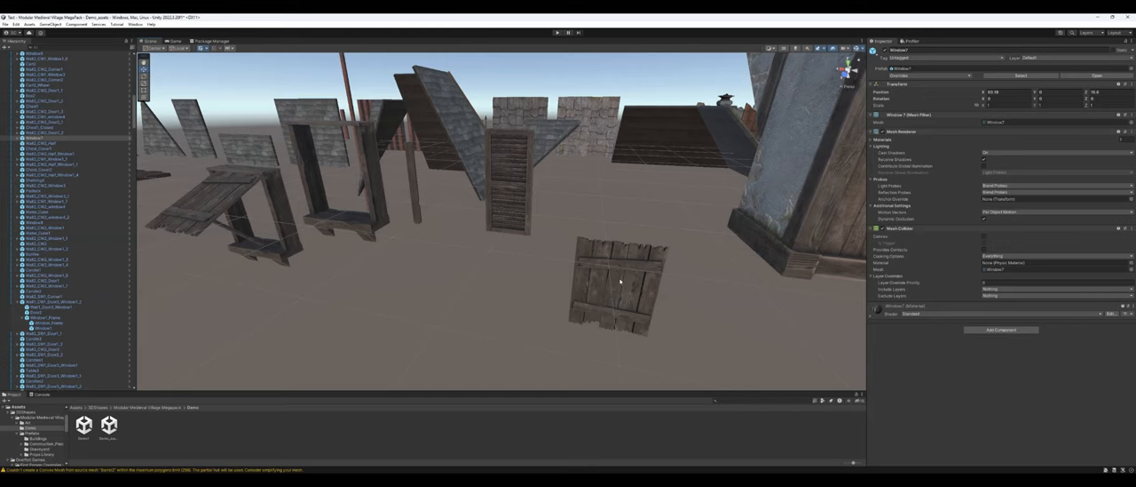
Select the wooden hatch piece to inspect it among the shutter and plank panels
{"action": "left_click", "coordinate": [618, 282]}
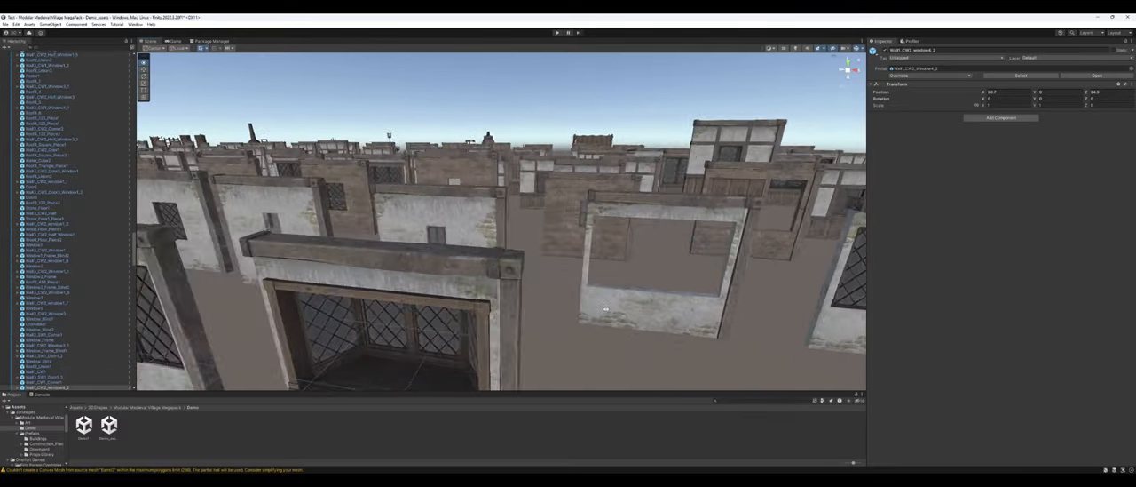
Fly in close to the plastered wall, window and doorway pieces in the manifest scene
{"action": "left_click_drag", "start_coordinate": [605, 309], "coordinate": [550, 271]}
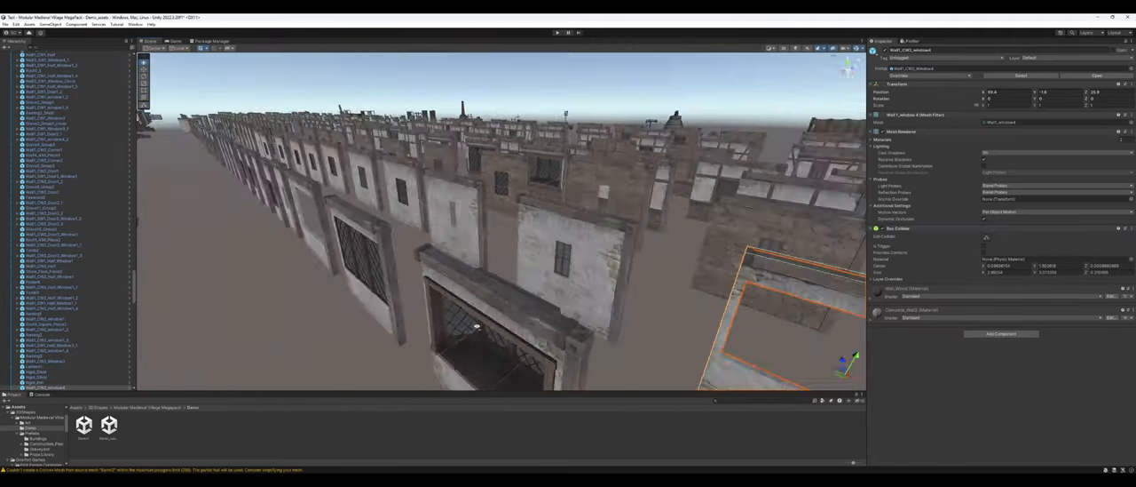
{"action": "left_click_drag", "start_coordinate": [476, 327], "coordinate": [547, 210]}
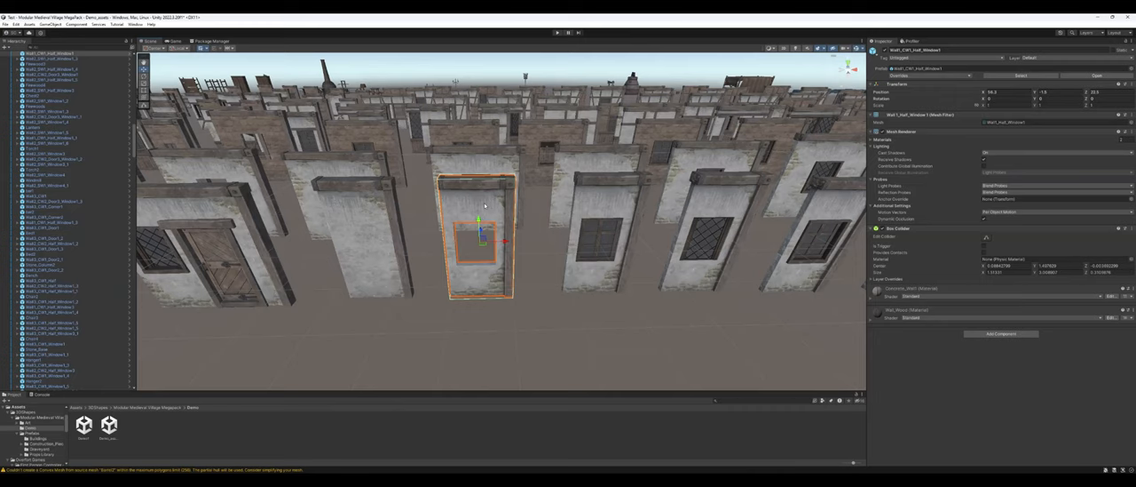
{"action": "mouse_move", "coordinate": [540, 206]}
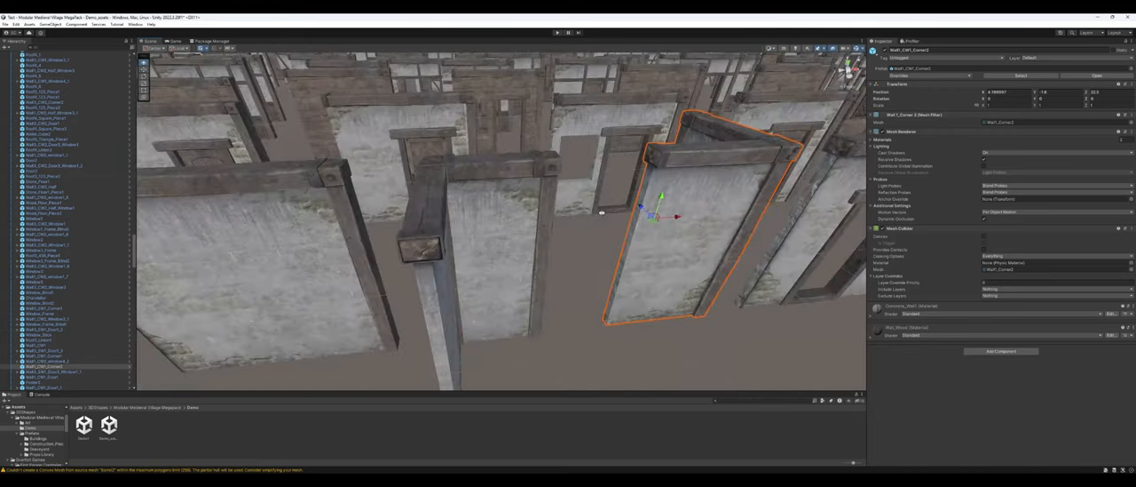
Fly past the remaining wall rows to the stone blocks, staircase and timber frame pieces
{"action": "left_click_drag", "start_coordinate": [600, 213], "coordinate": [678, 208]}
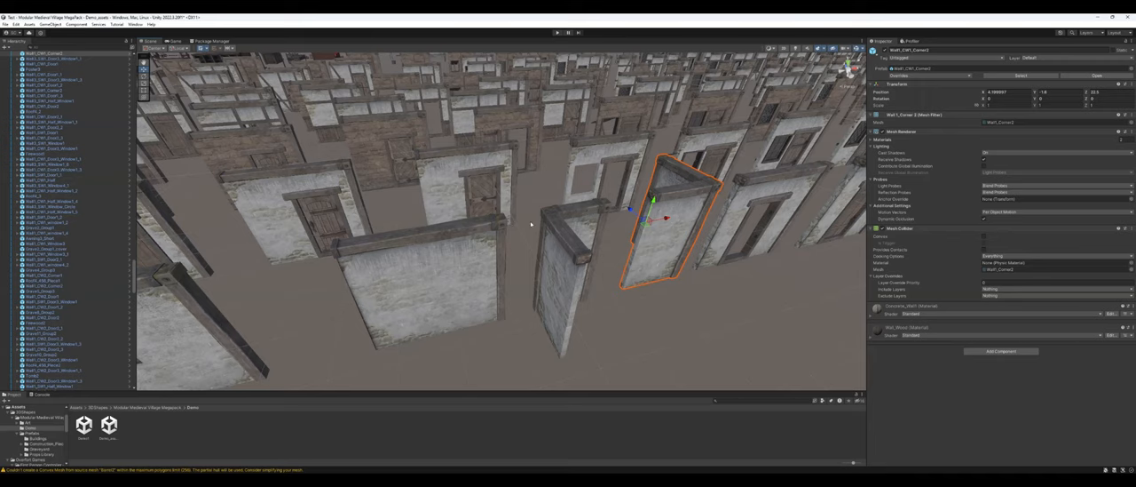
{"action": "mouse_move", "coordinate": [570, 256]}
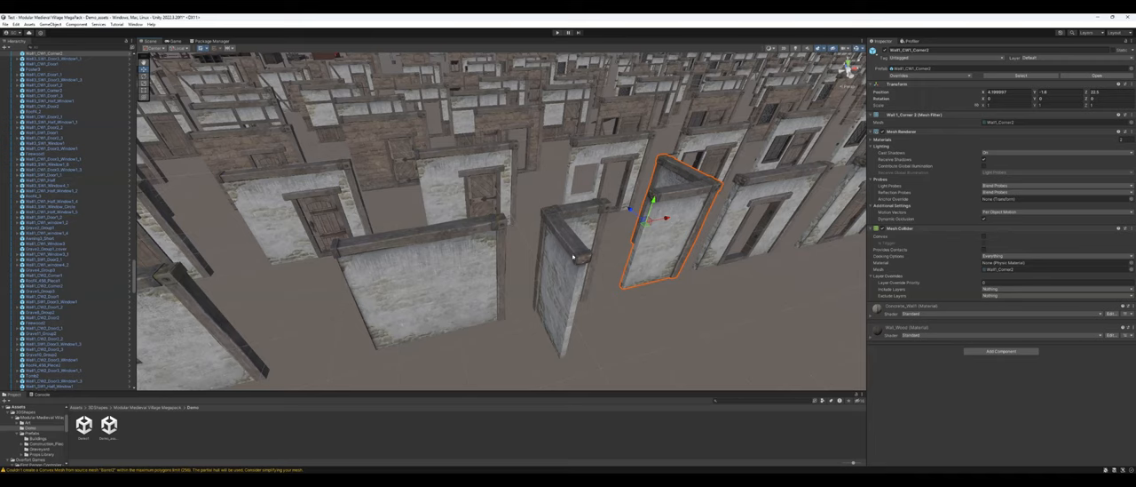
{"action": "left_click_drag", "start_coordinate": [572, 258], "coordinate": [511, 238]}
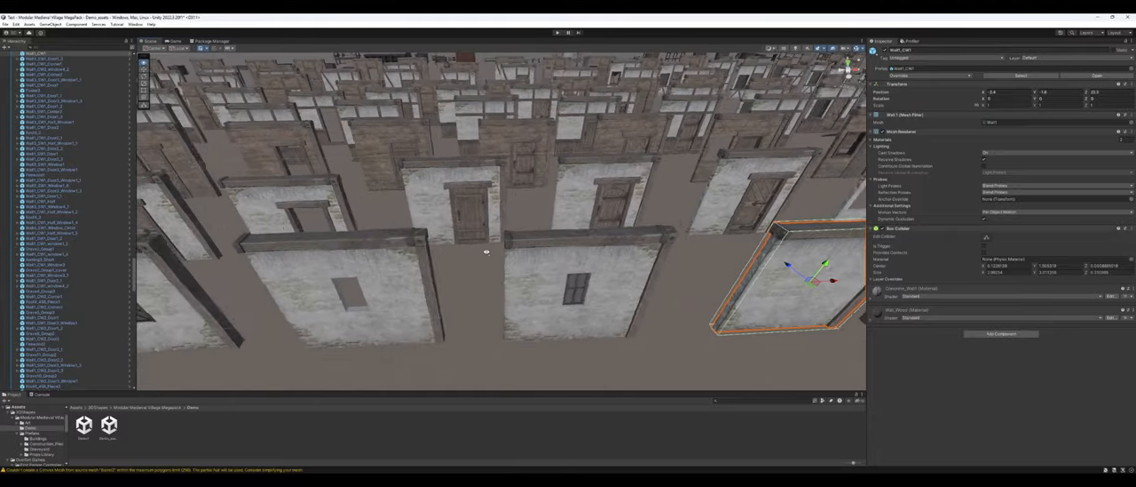
{"action": "left_click_drag", "start_coordinate": [486, 252], "coordinate": [478, 256]}
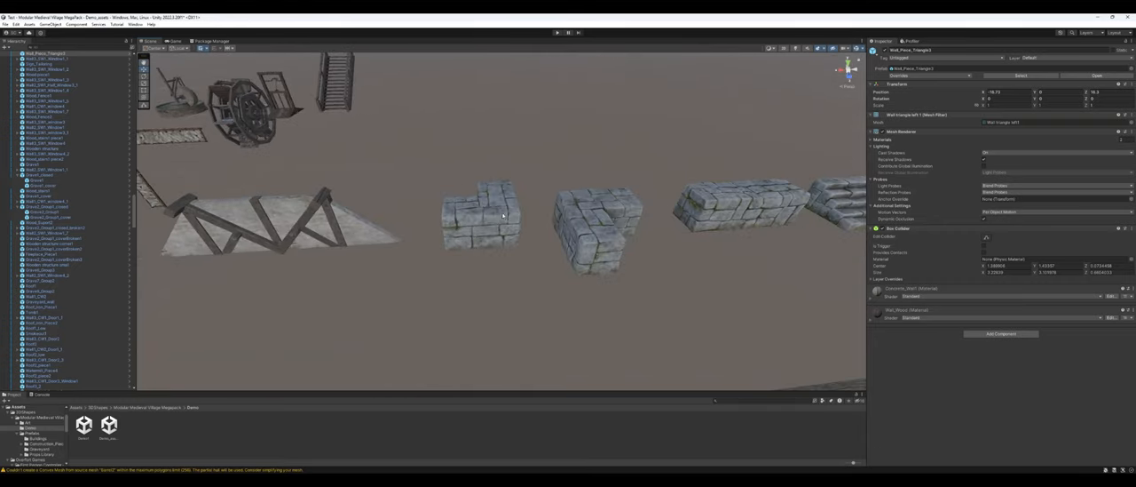
Pull back to a wide overview of the long rows of window and wall panel pieces
{"action": "left_click", "coordinate": [595, 240]}
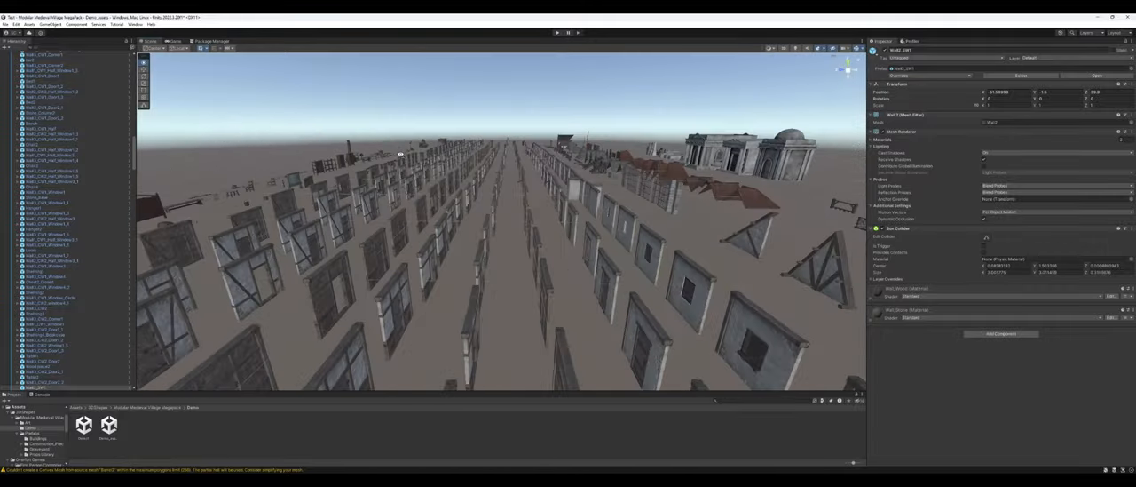
Fly over to the tent, cloth awning and market stall pieces near the house fronts
{"action": "left_click_drag", "start_coordinate": [400, 157], "coordinate": [235, 170]}
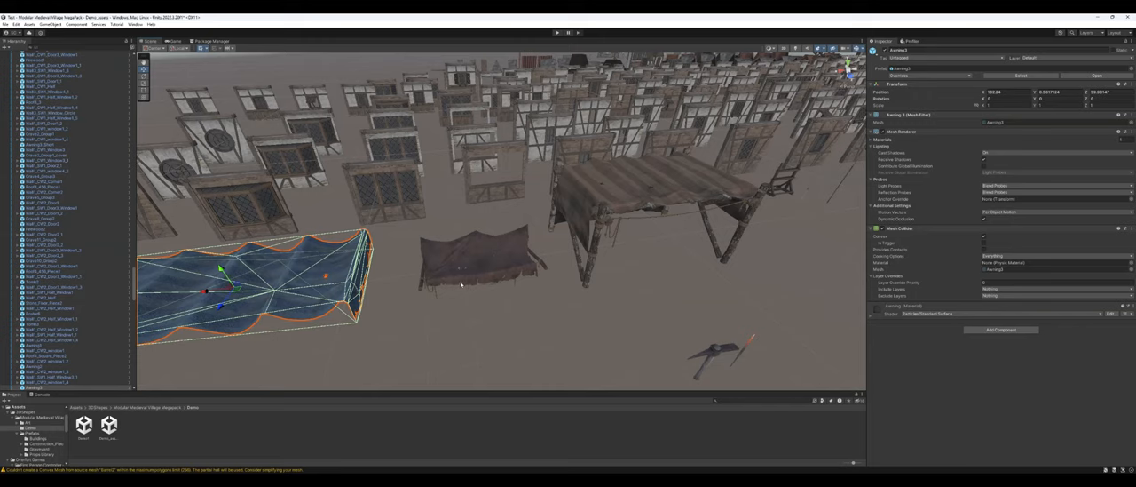
{"action": "mouse_move", "coordinate": [465, 274]}
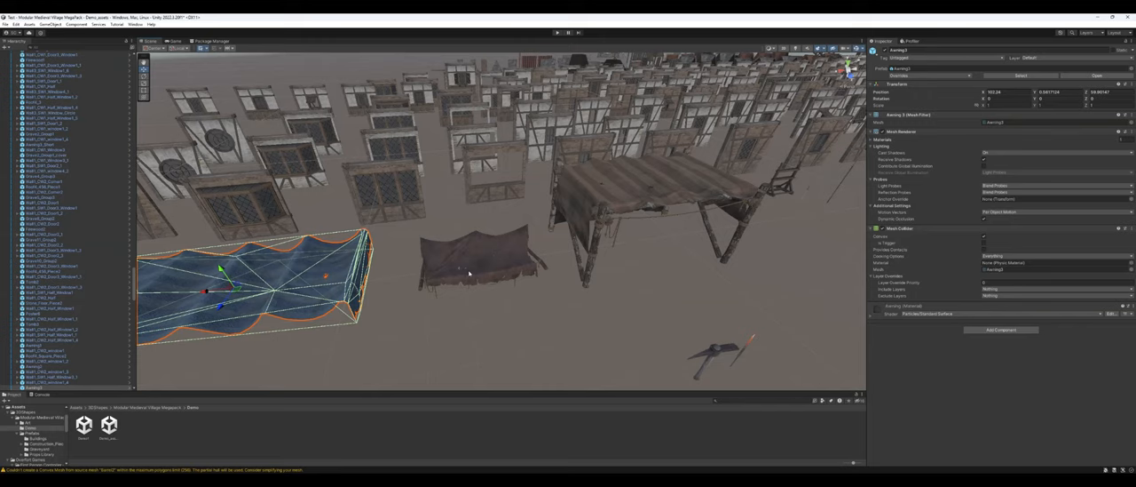
{"action": "mouse_move", "coordinate": [543, 248]}
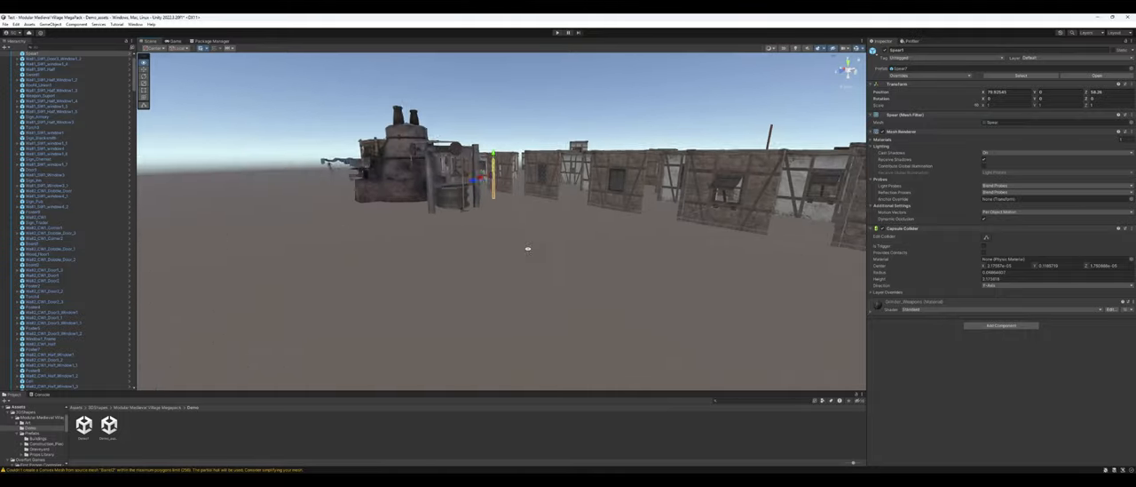
Move past the roast pig and carcass props to the wooden tables and stools, selecting a prop
{"action": "left_click_drag", "start_coordinate": [527, 248], "coordinate": [808, 268]}
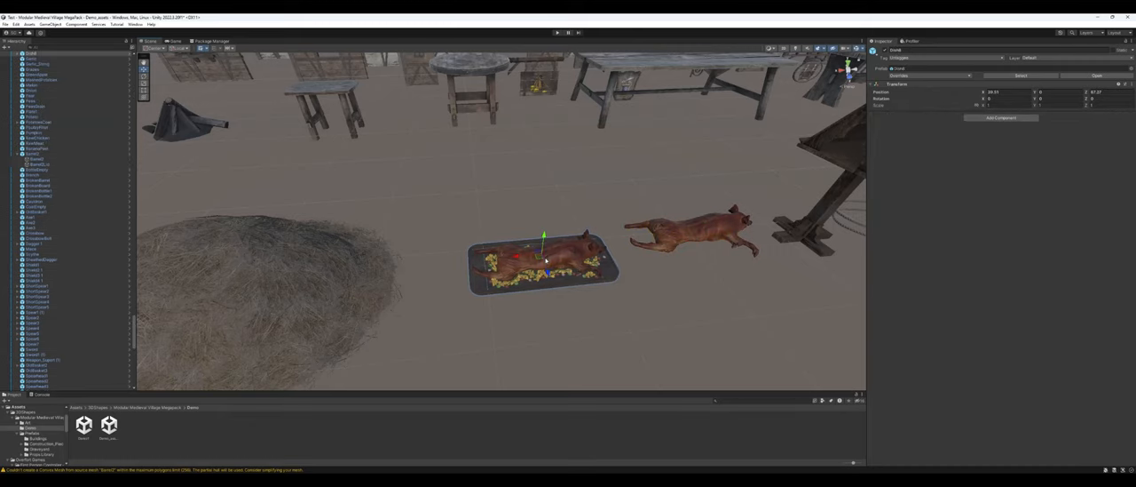
{"action": "left_click", "coordinate": [541, 263]}
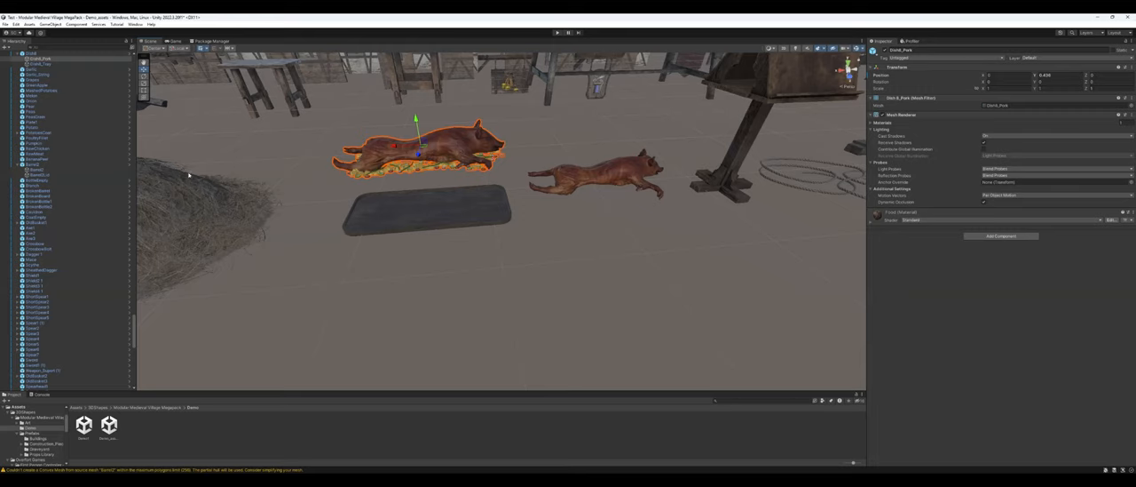
{"action": "left_click", "coordinate": [44, 64]}
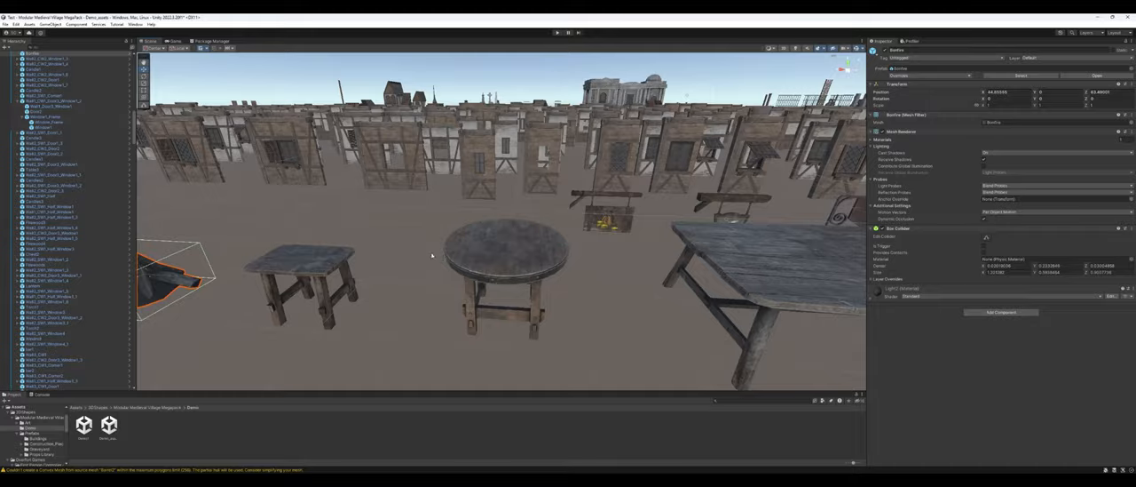
Fly to the blacksmith forge with its anvil, chair and row of smithing tools
{"action": "left_click_drag", "start_coordinate": [430, 257], "coordinate": [337, 281]}
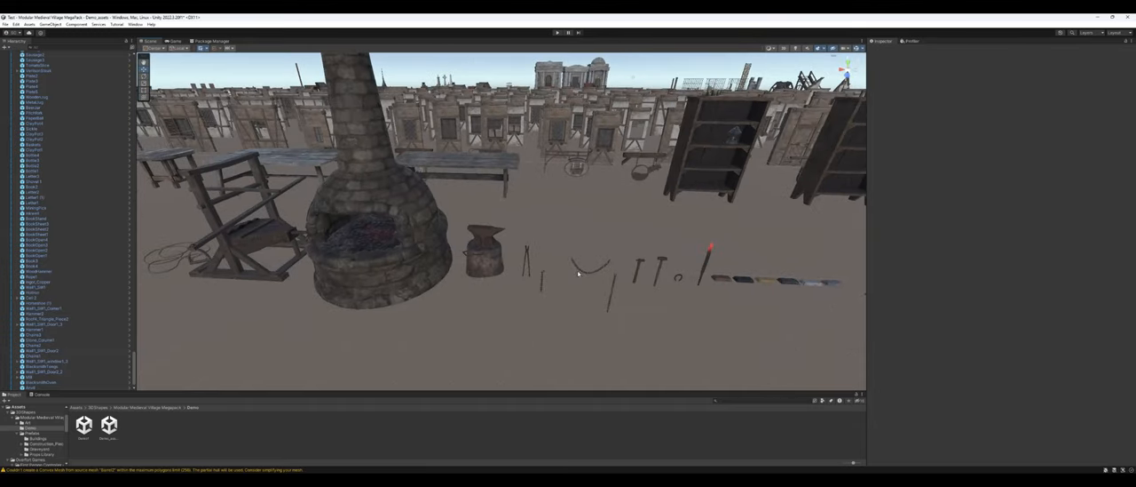
Pan along the row of flat book, paper, quill and plank props, selecting a board
{"action": "left_click", "coordinate": [593, 270]}
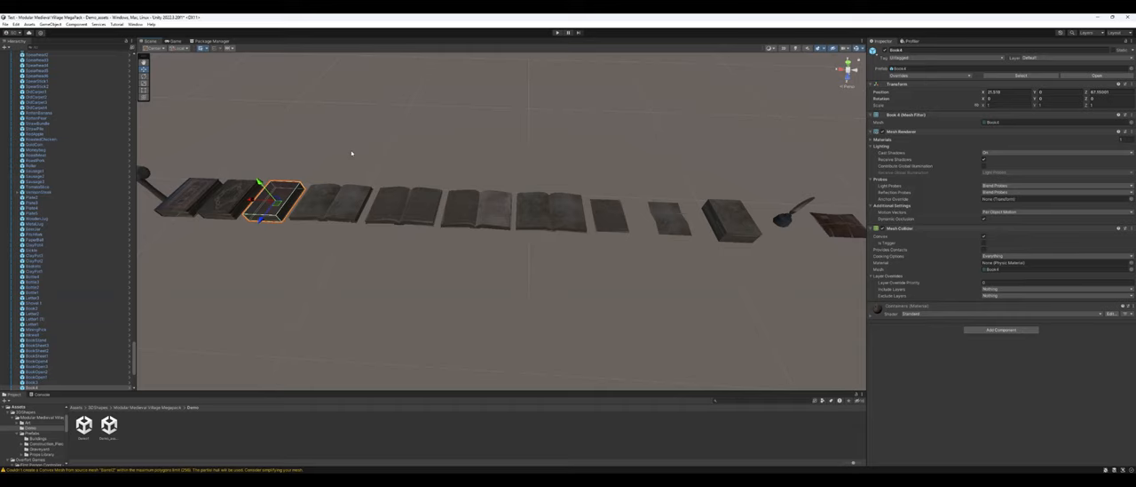
{"action": "mouse_move", "coordinate": [414, 220]}
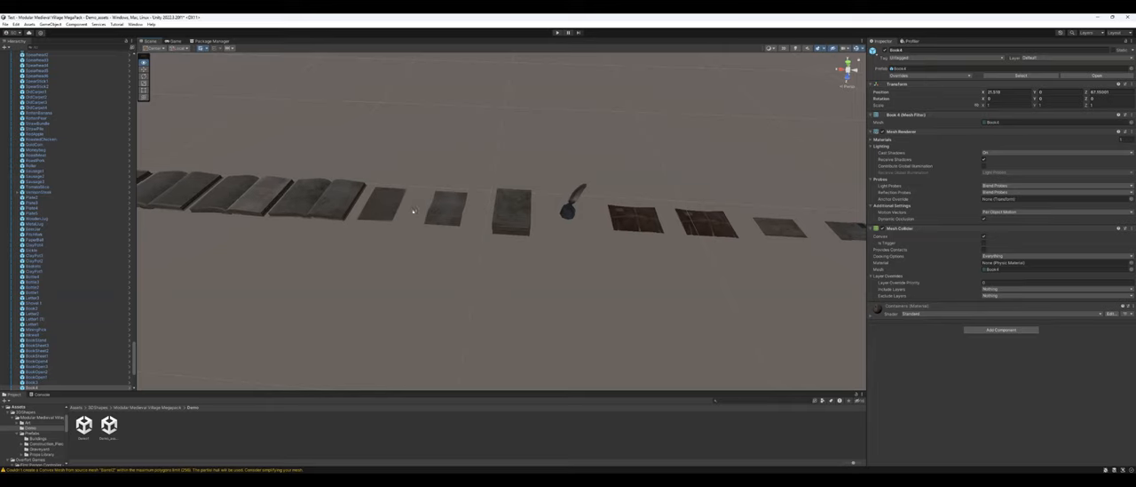
{"action": "mouse_move", "coordinate": [462, 221]}
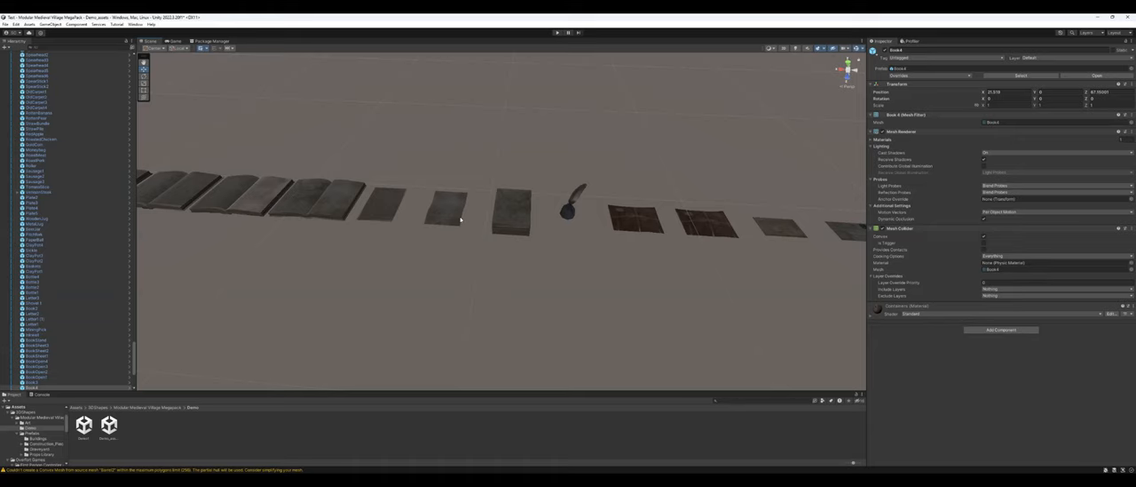
Bring the food prop row into view — pumpkin, watermelon, cheese, apple — and select the filled sack
{"action": "left_click", "coordinate": [513, 220]}
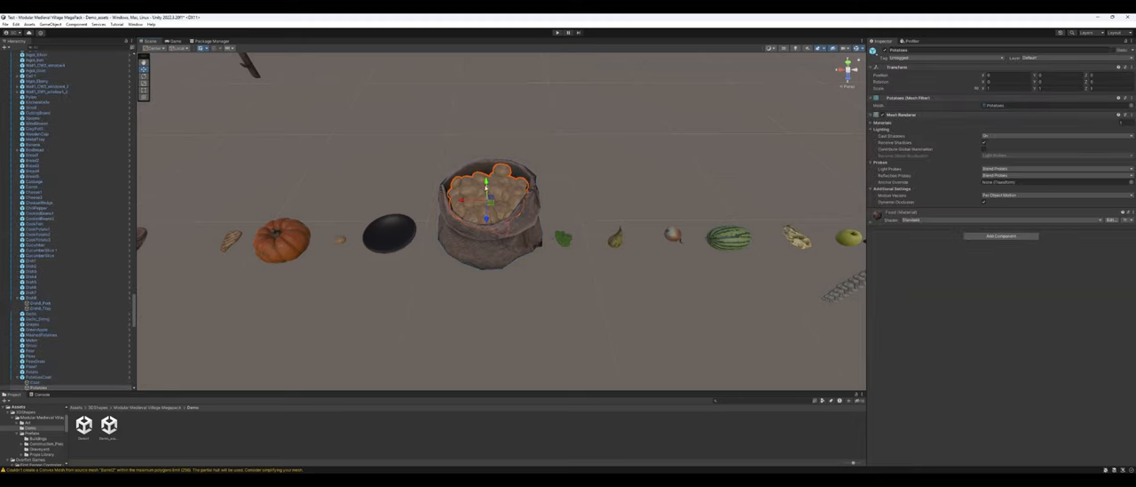
{"action": "left_click_drag", "start_coordinate": [486, 186], "coordinate": [487, 107]}
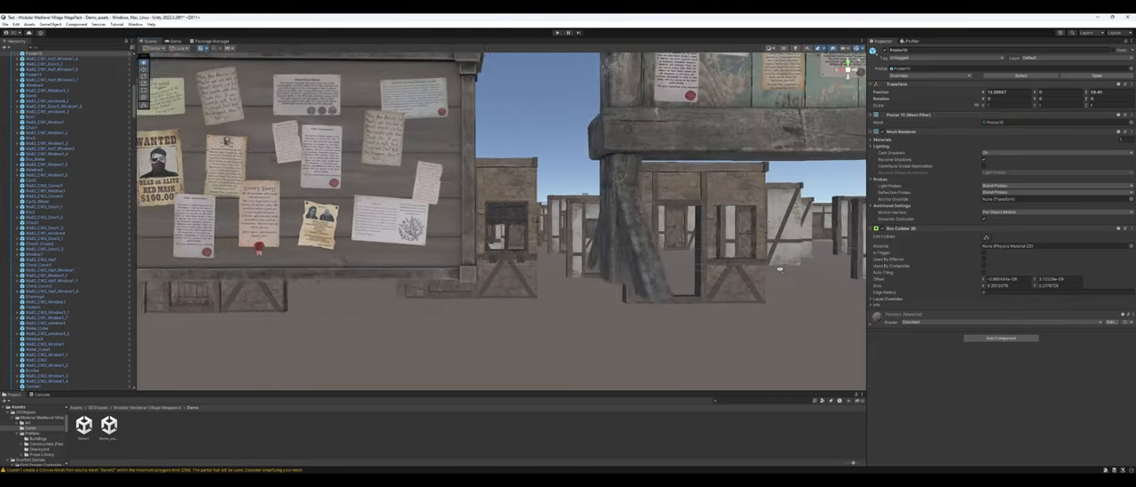
Navigate to the wooden tray and chests and select the tray to inspect it
{"action": "left_click_drag", "start_coordinate": [780, 268], "coordinate": [760, 291]}
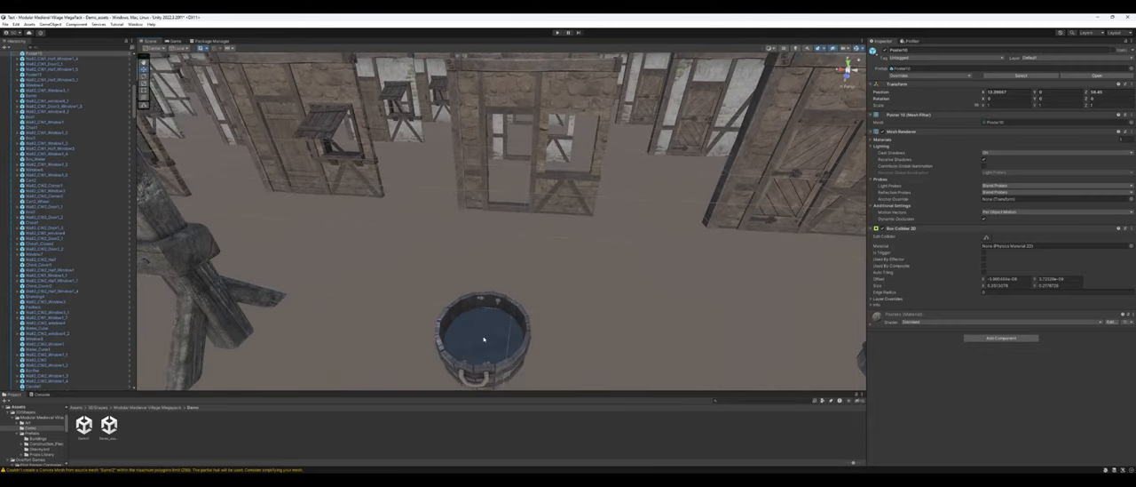
{"action": "left_click", "coordinate": [481, 340]}
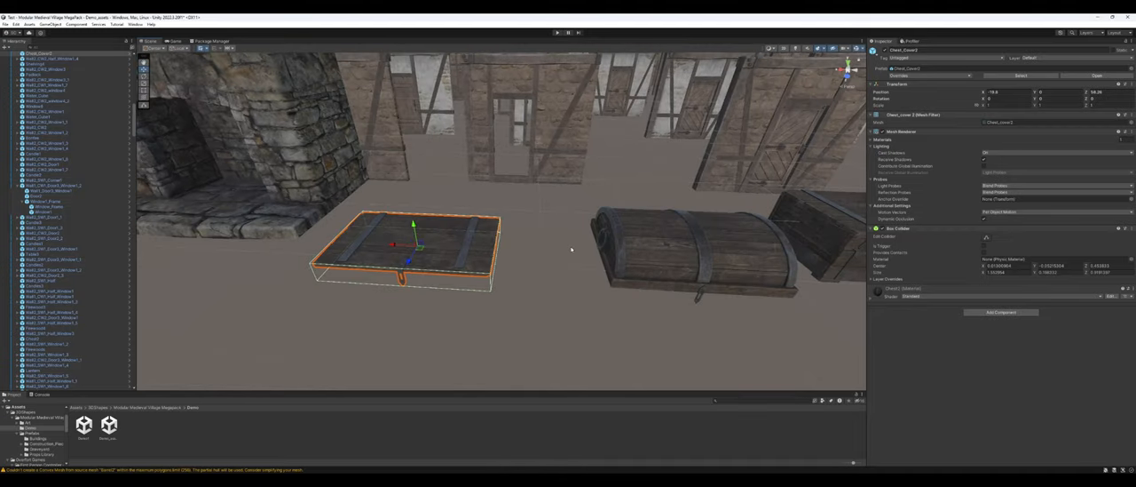
{"action": "mouse_move", "coordinate": [469, 255]}
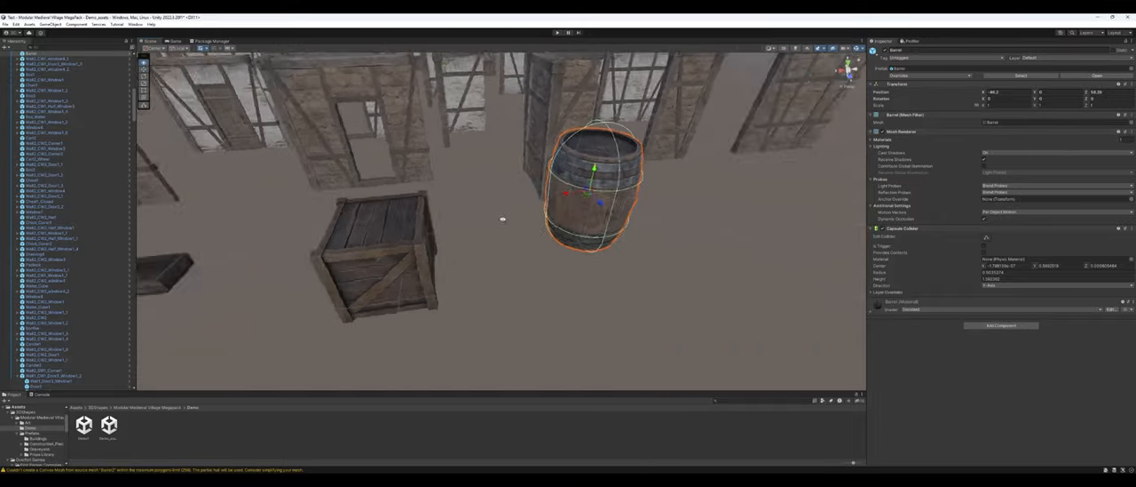
Pull the view back from the selected barrel to show the crate and smaller trays
{"action": "left_click_drag", "start_coordinate": [500, 220], "coordinate": [461, 220]}
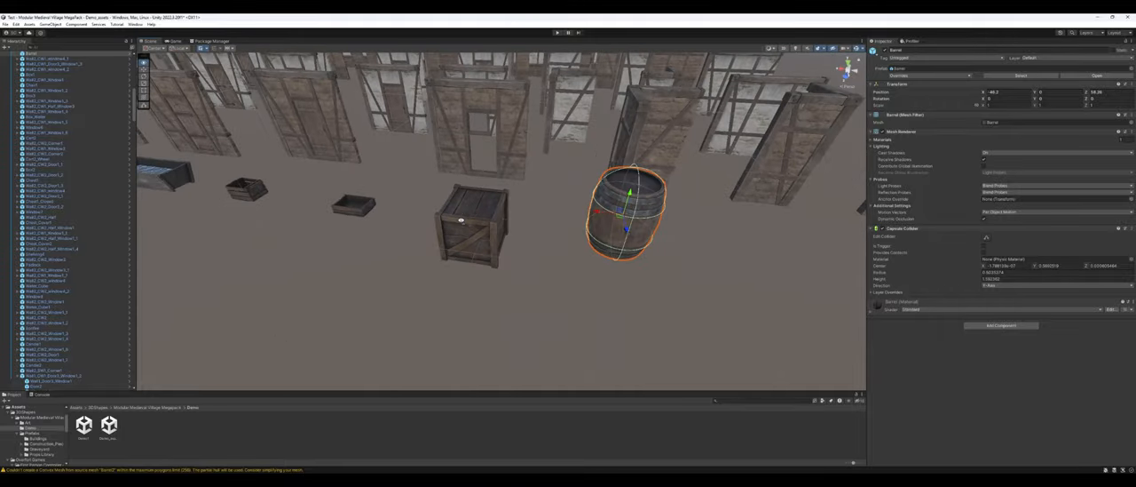